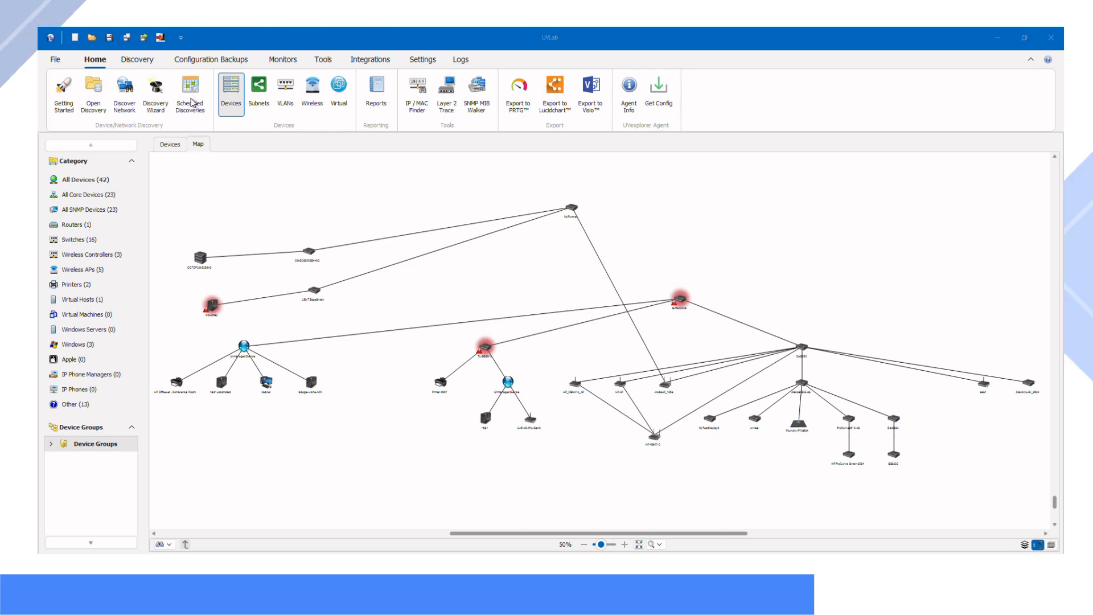
# Bring up the Scheduled Discoveries editor showing the UVLab discovery's settings
pyautogui.click(189, 95)
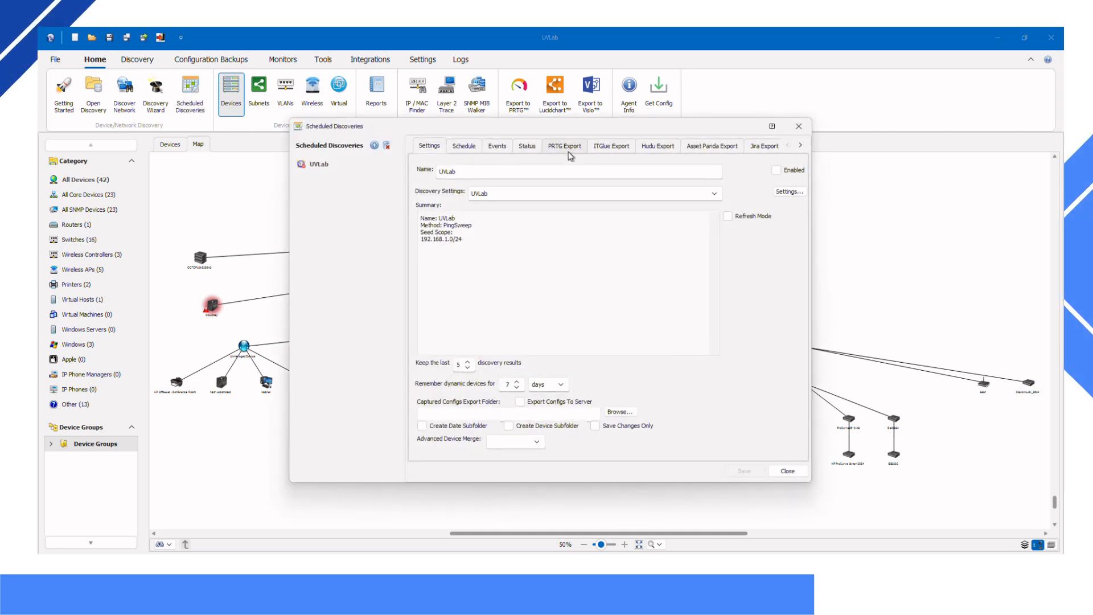
# Turn on PRTG export for UVLab with all groups and maps included, then save and close the editor
pyautogui.click(563, 145)
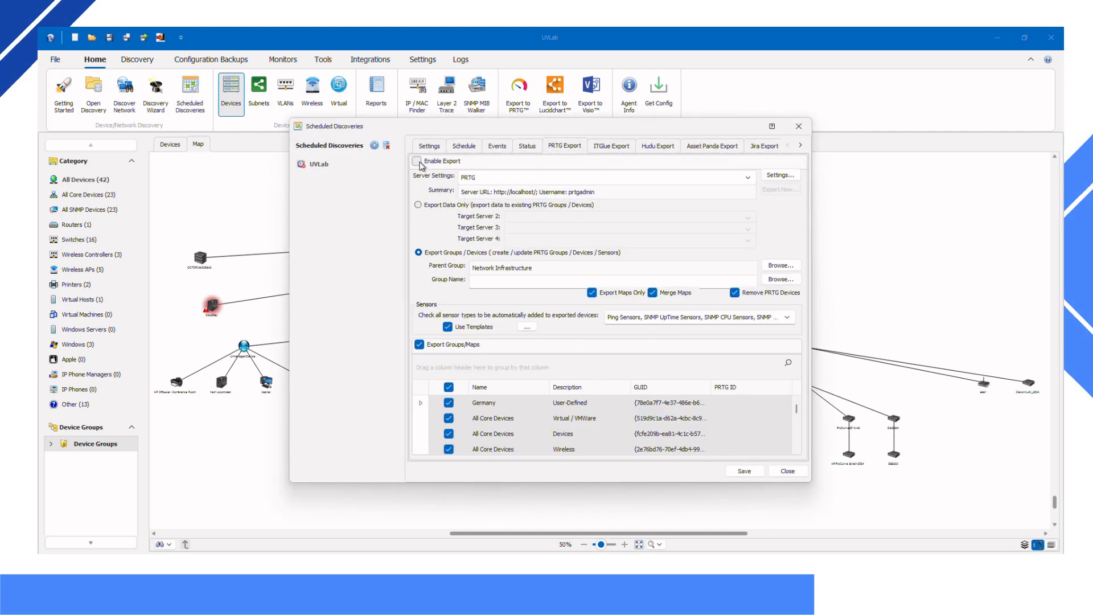
pyautogui.click(418, 161)
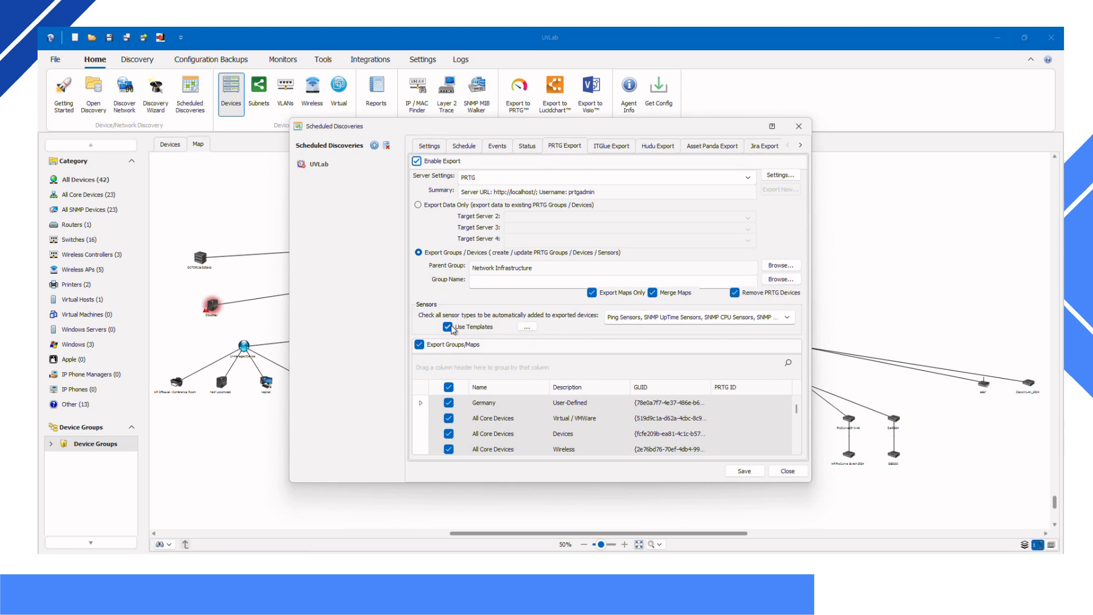
pyautogui.click(787, 317)
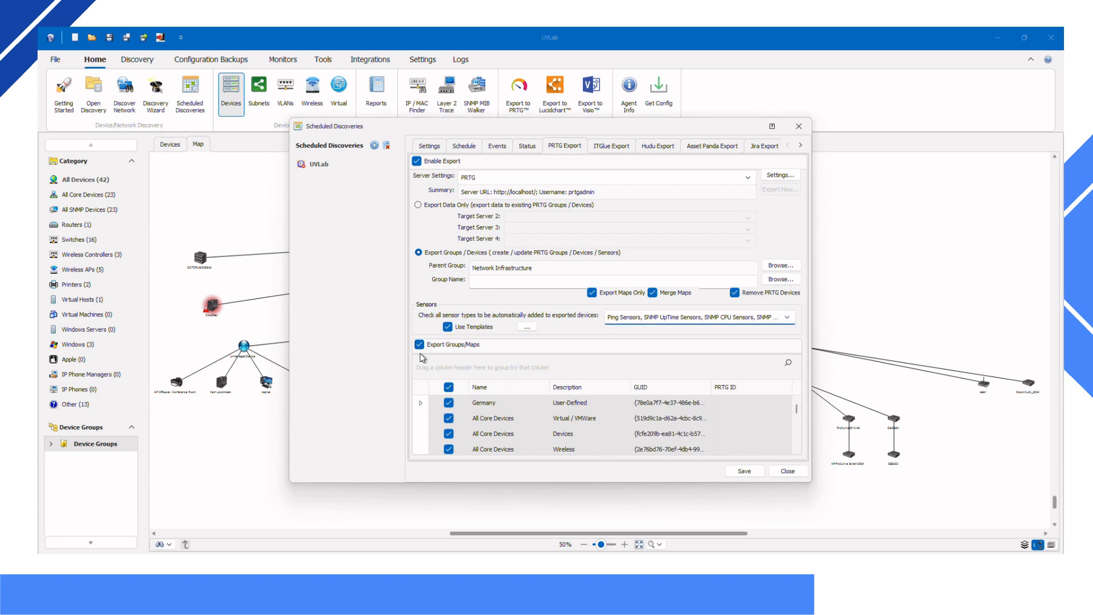
pyautogui.click(449, 387)
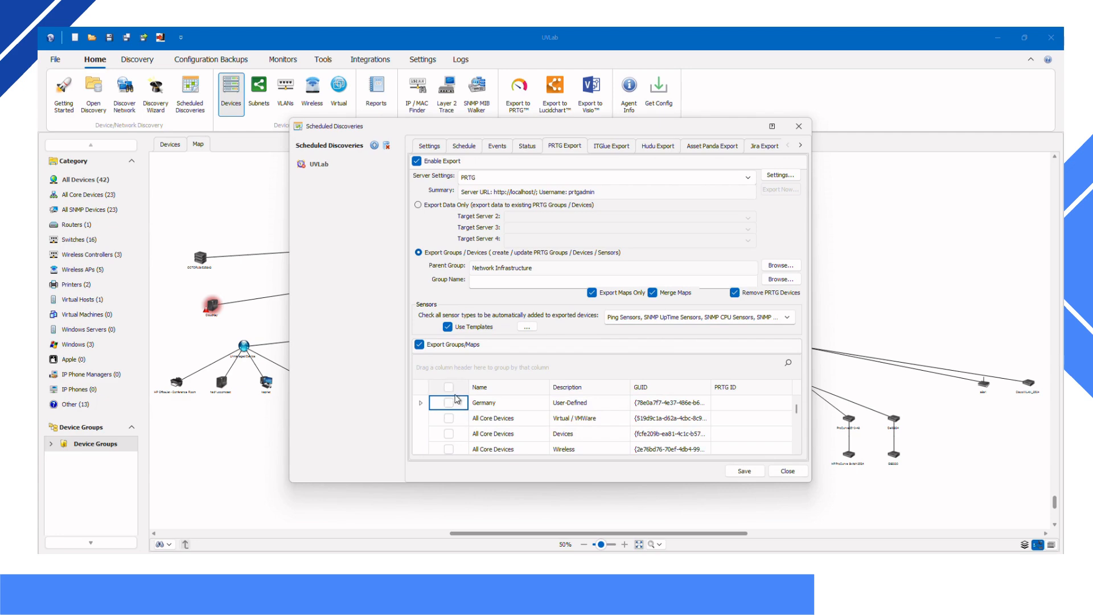
pyautogui.click(448, 387)
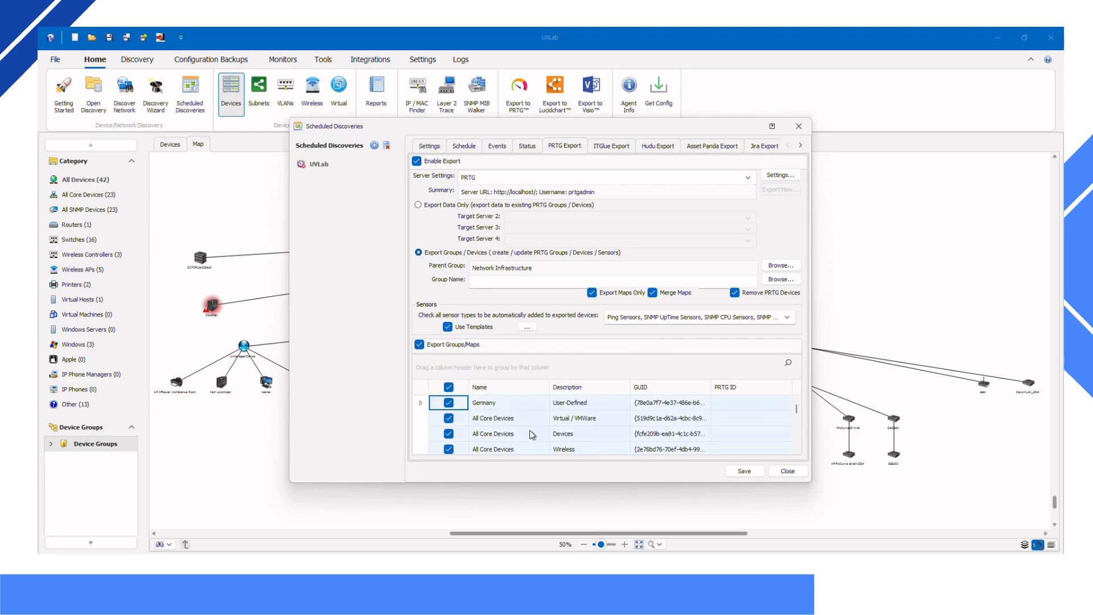
pyautogui.click(744, 470)
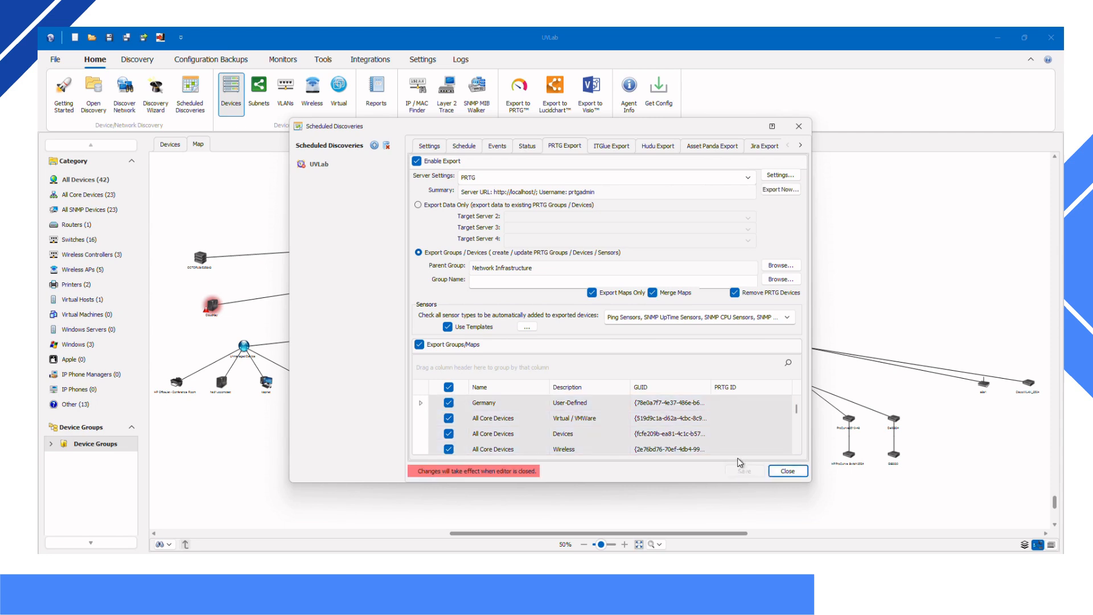
pyautogui.click(787, 470)
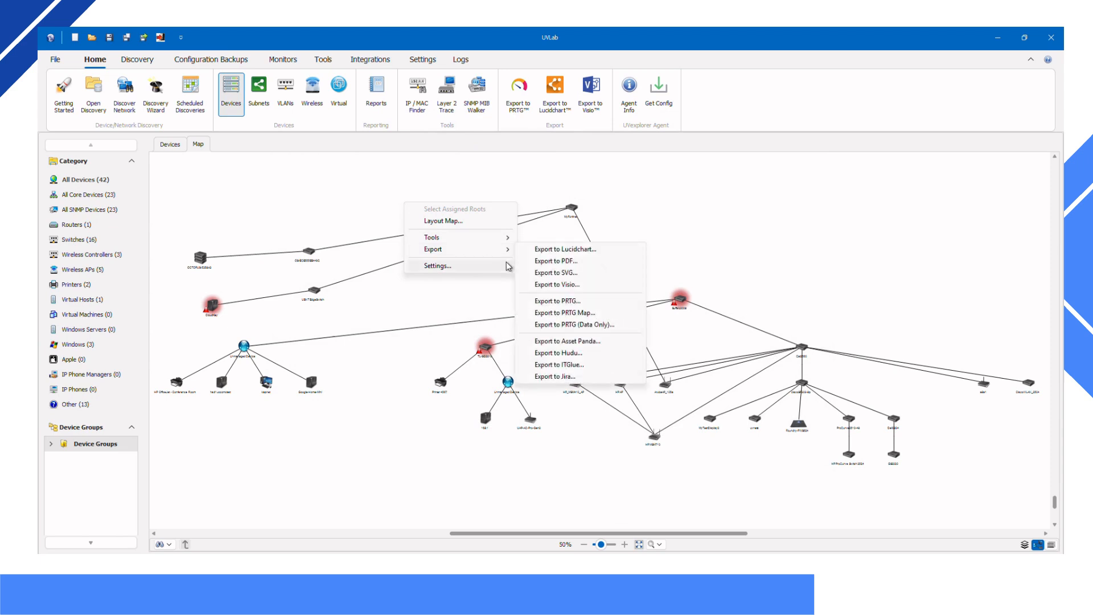
# Run Export to PRTG (Data Only) from the map's context menu
pyautogui.click(557, 300)
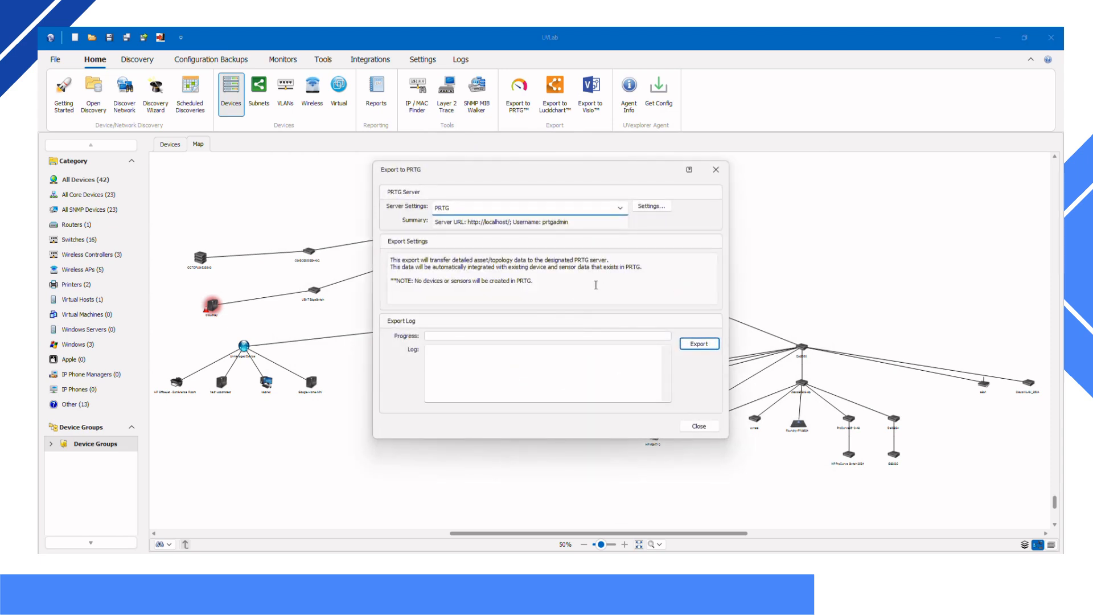
pyautogui.click(698, 343)
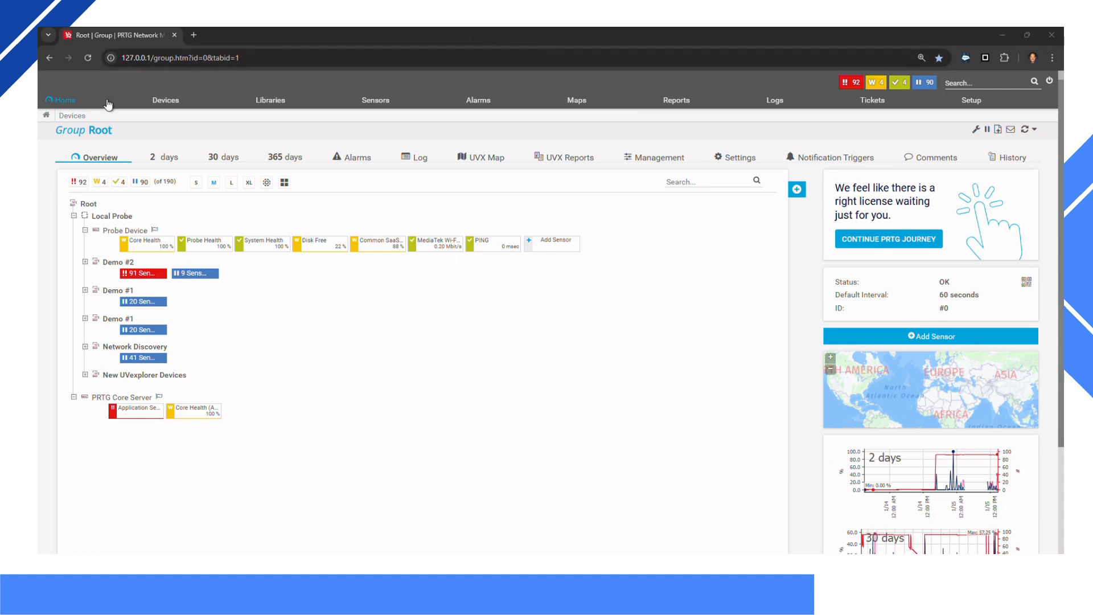
# Navigate from the PRTG home page to the Demo #2 group's UVX Map view
pyautogui.click(64, 100)
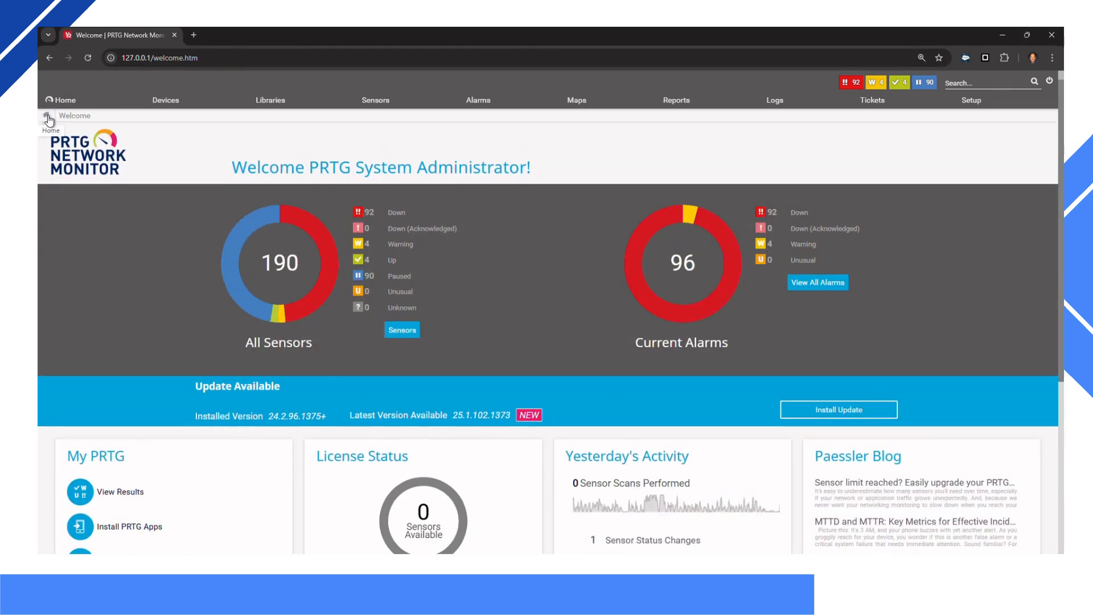
pyautogui.click(165, 100)
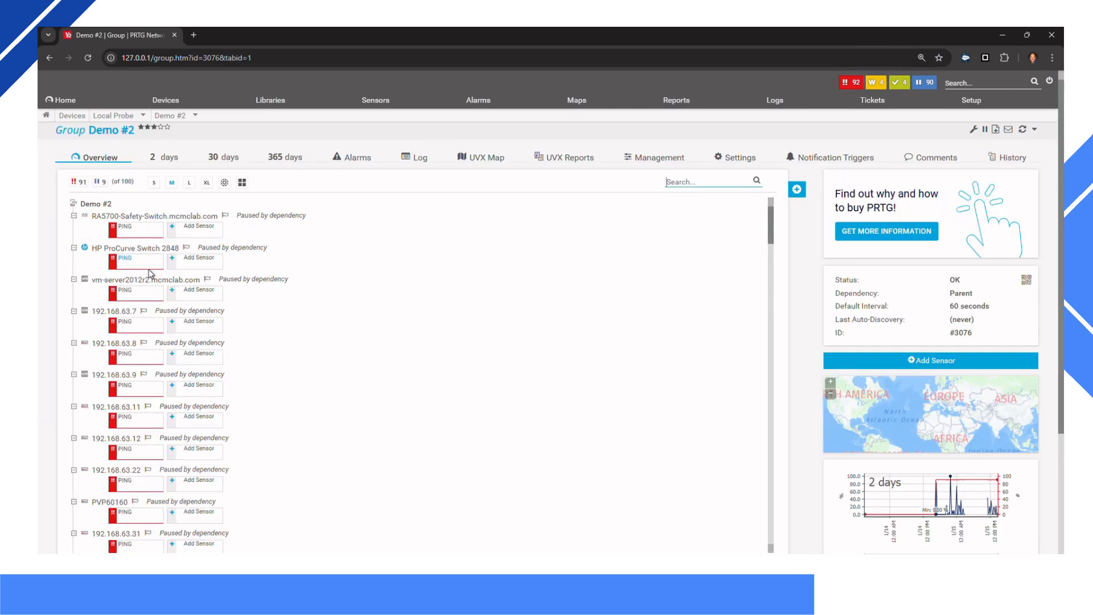
pyautogui.click(480, 157)
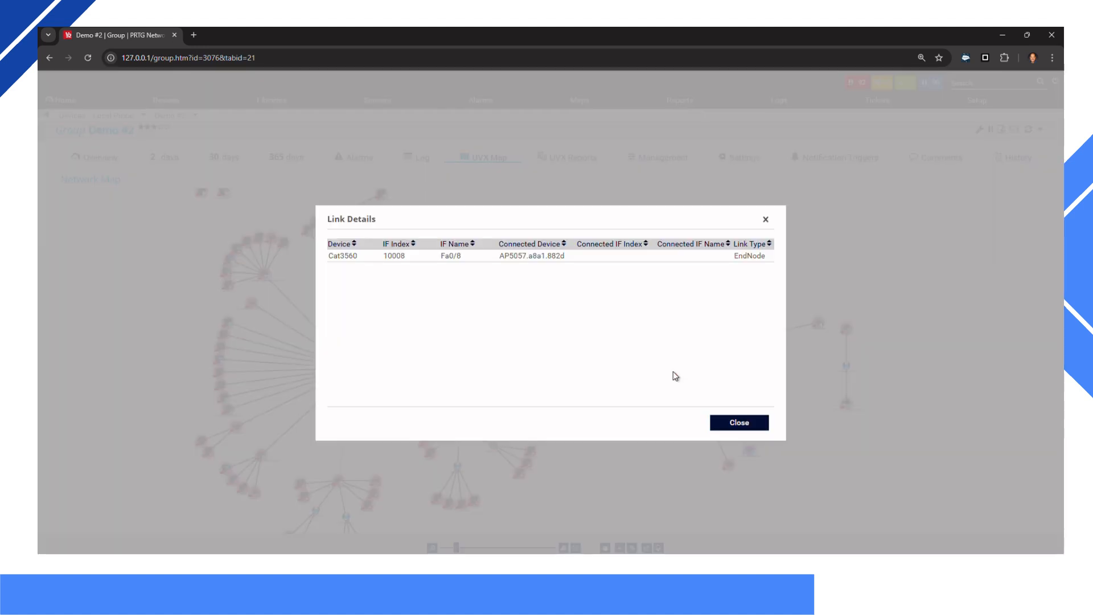
# Close the link and device detail panels, then list all maps via Maps > All
pyautogui.click(738, 421)
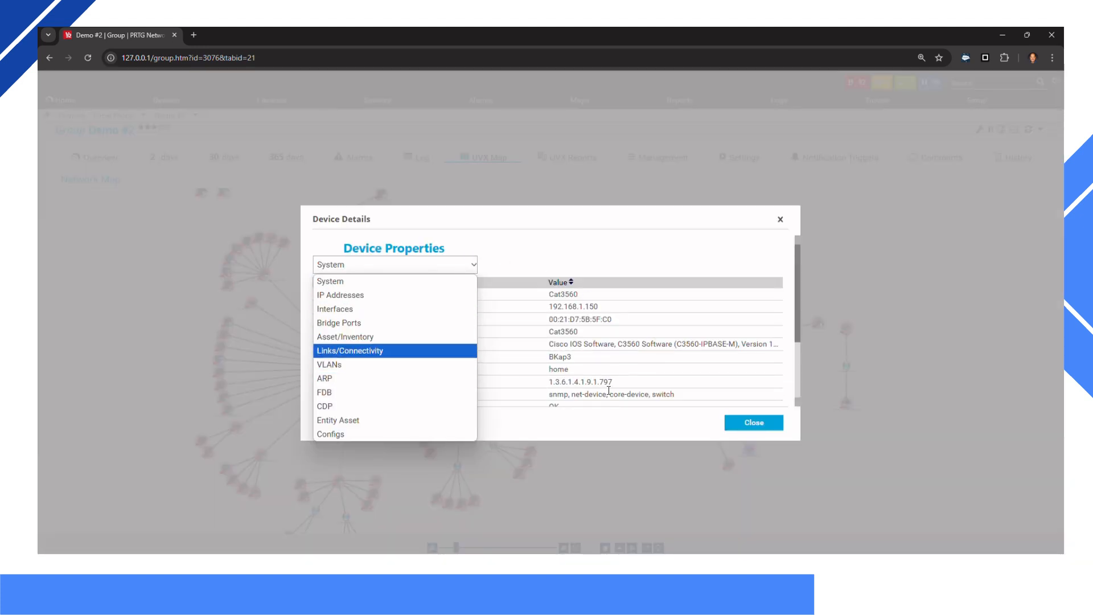
pyautogui.click(753, 423)
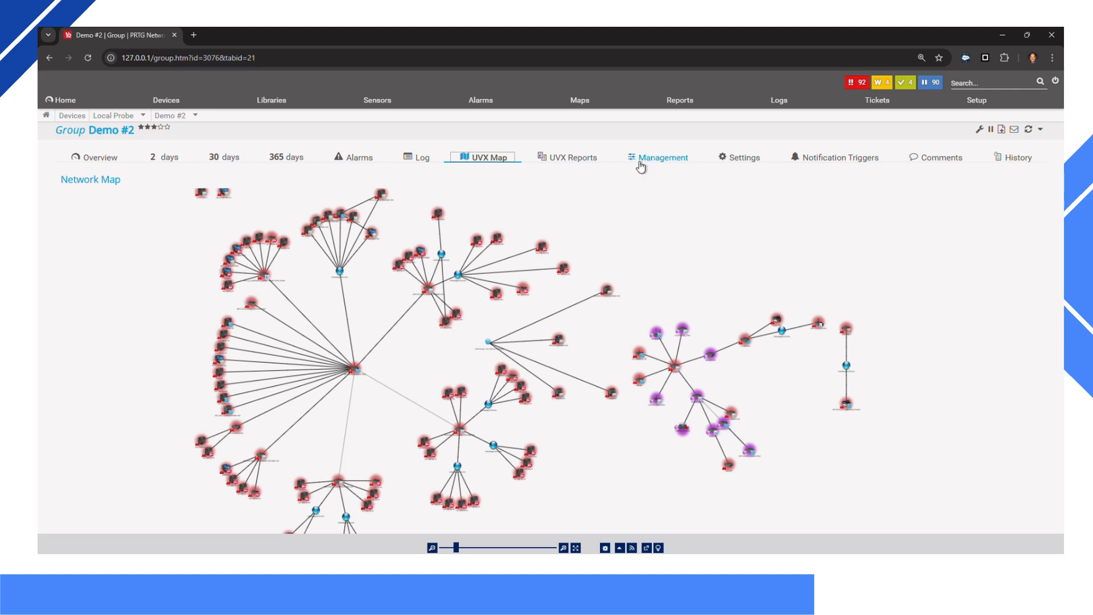
pyautogui.click(680, 101)
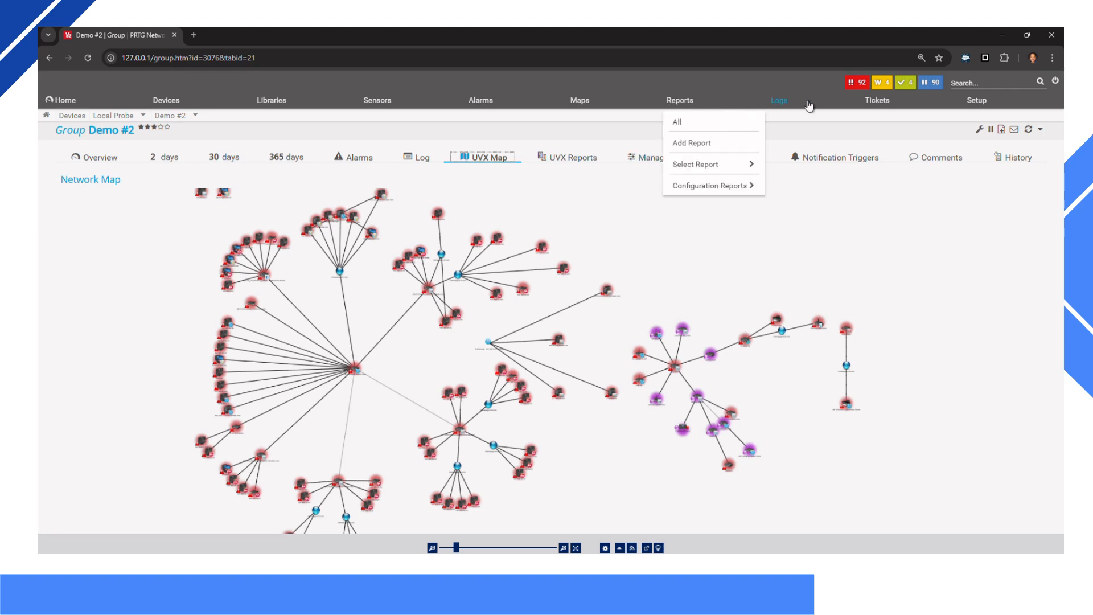
pyautogui.click(579, 100)
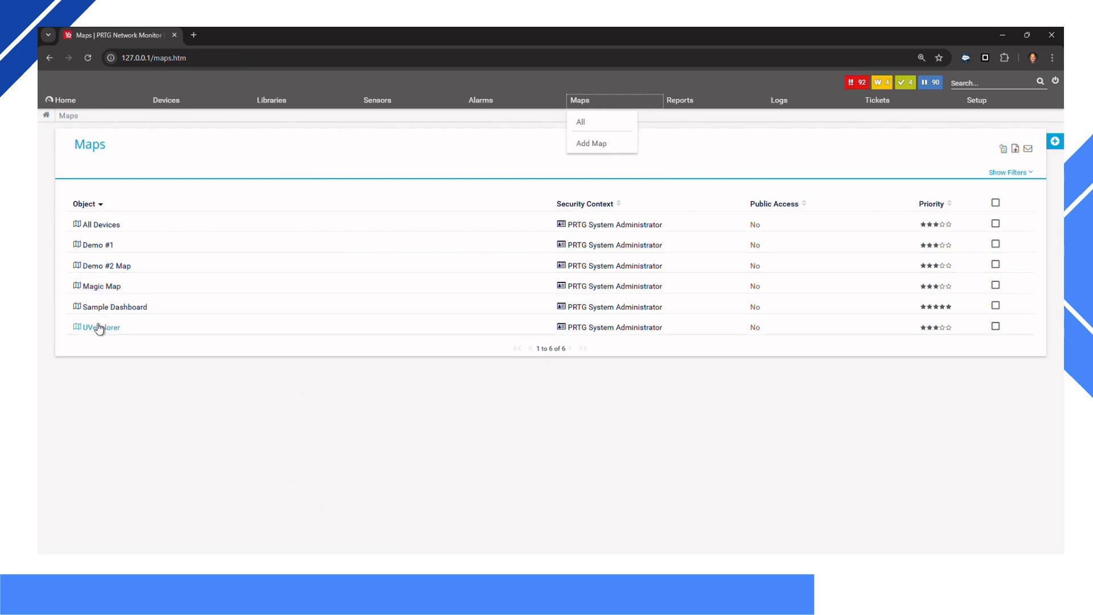
# Load the UVexplorer map and switch it into the Map Designer for layout editing
pyautogui.click(101, 327)
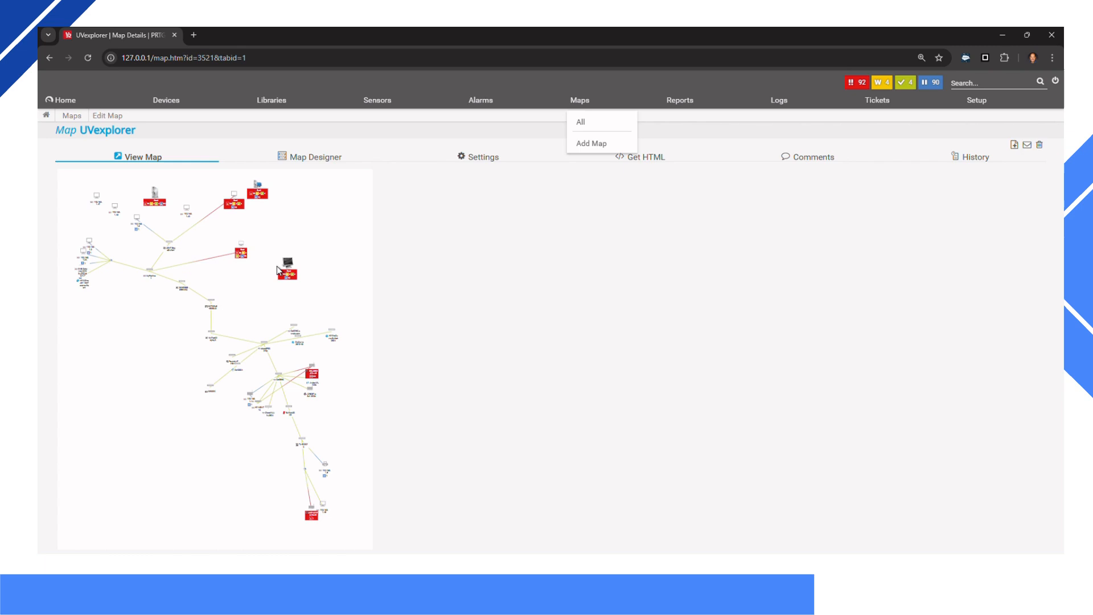
pyautogui.click(314, 156)
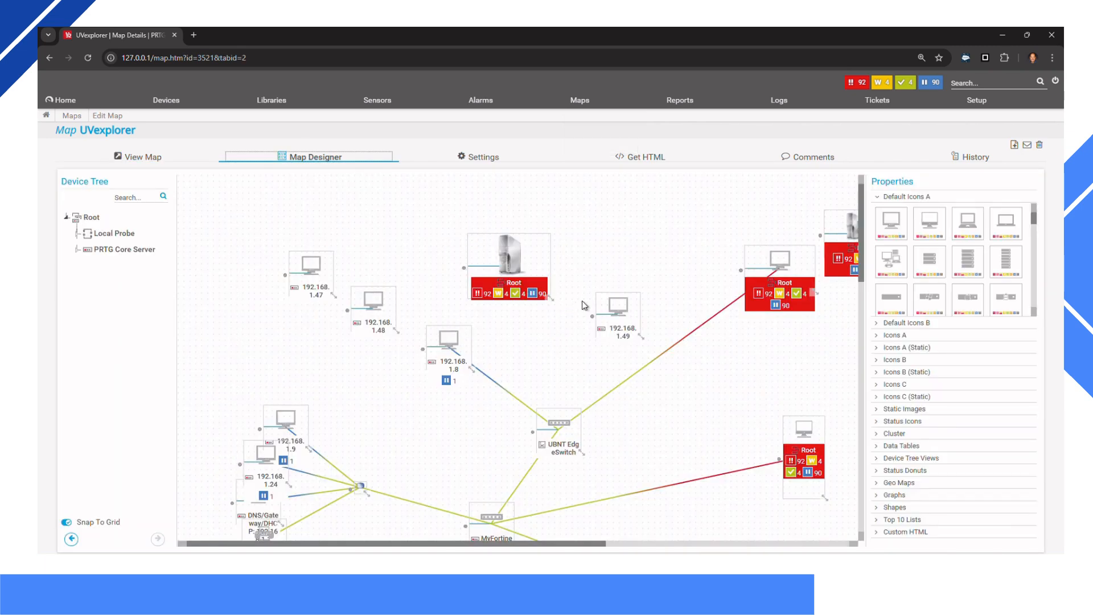
pyautogui.moveTo(516, 43)
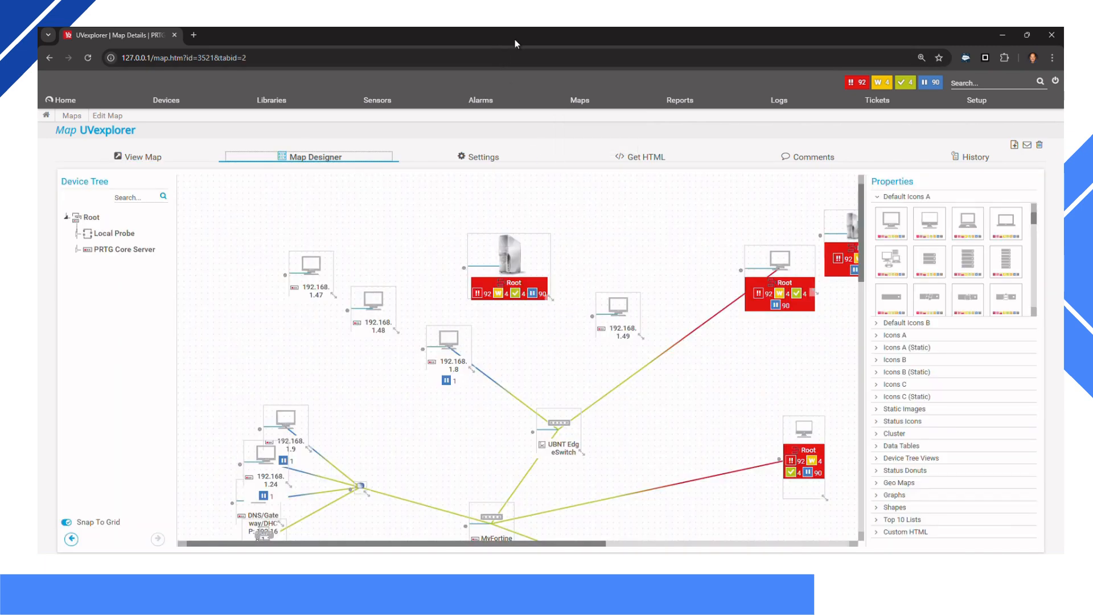